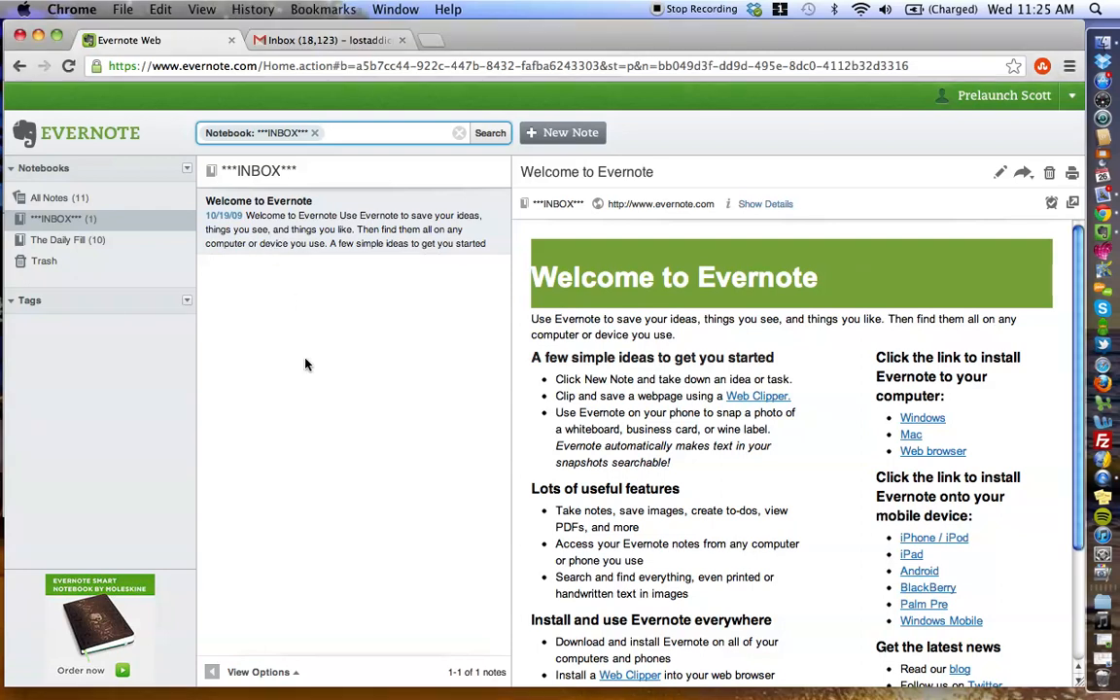
mouse_move(316, 395)
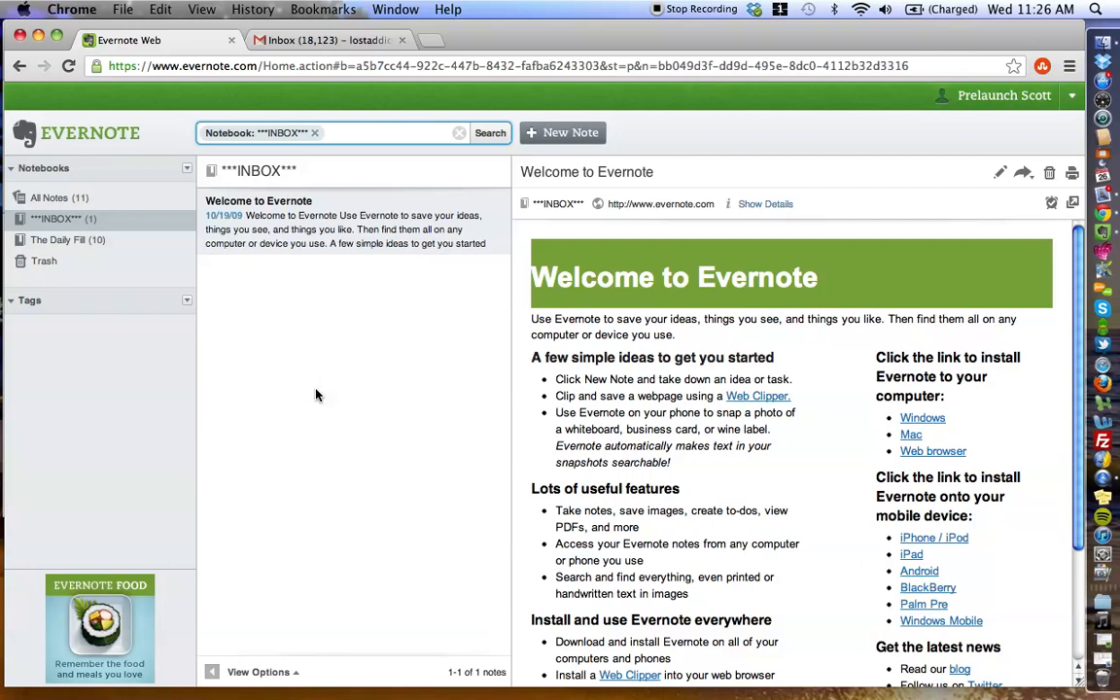
mouse_move(392, 415)
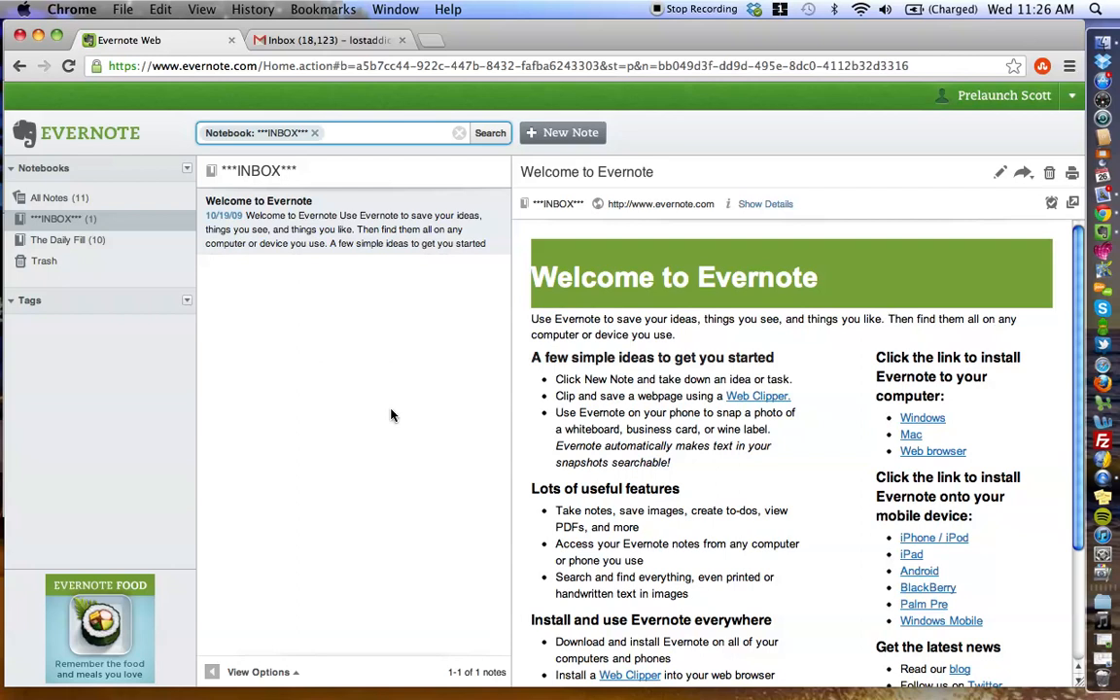
mouse_move(690, 264)
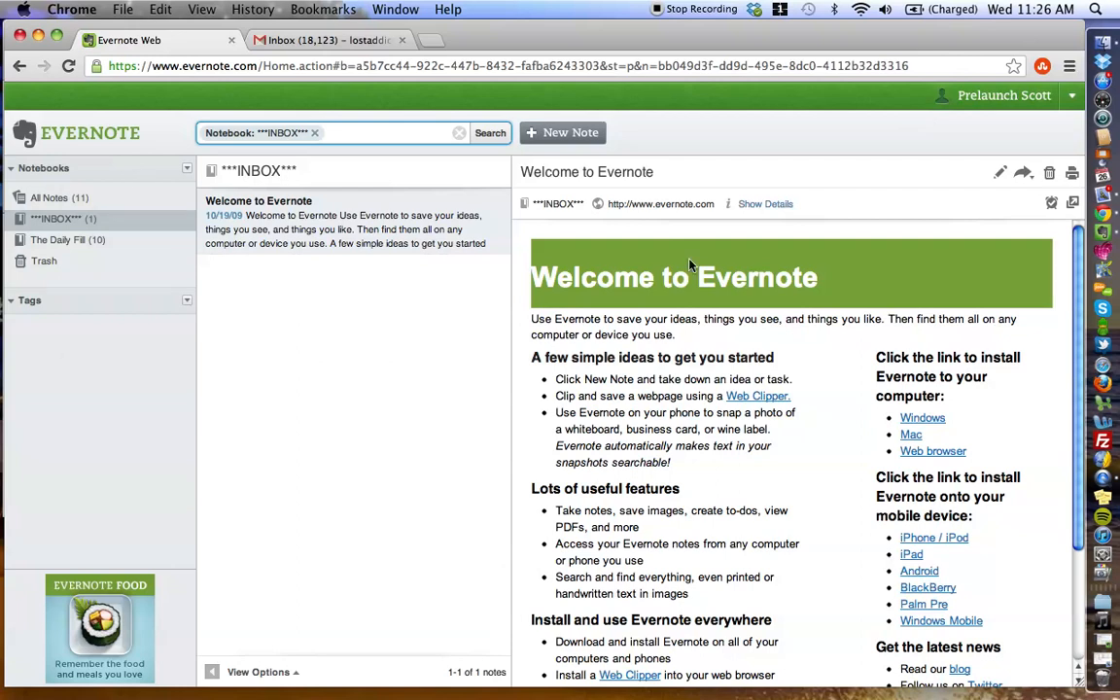
mouse_move(338, 268)
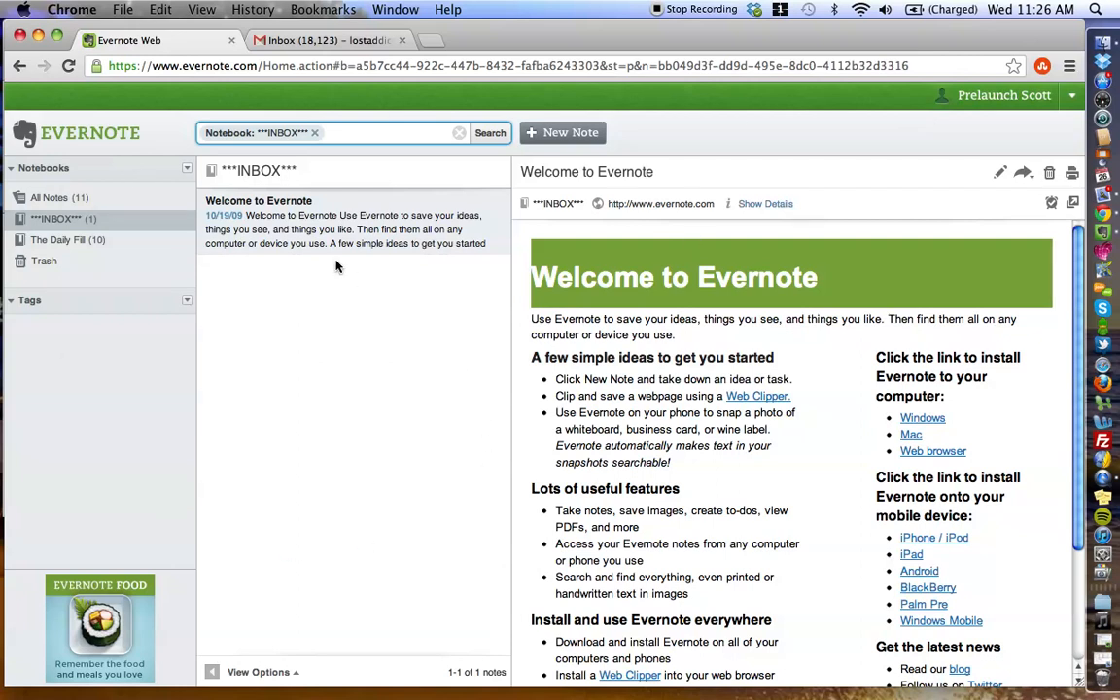
mouse_move(264, 253)
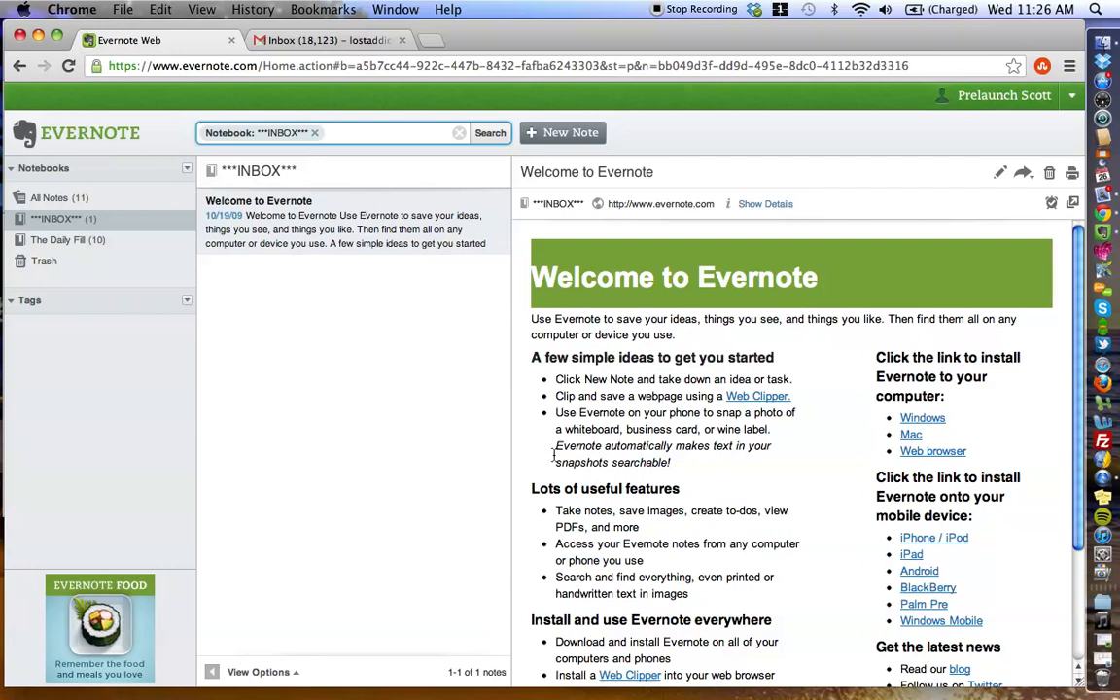
mouse_move(243, 383)
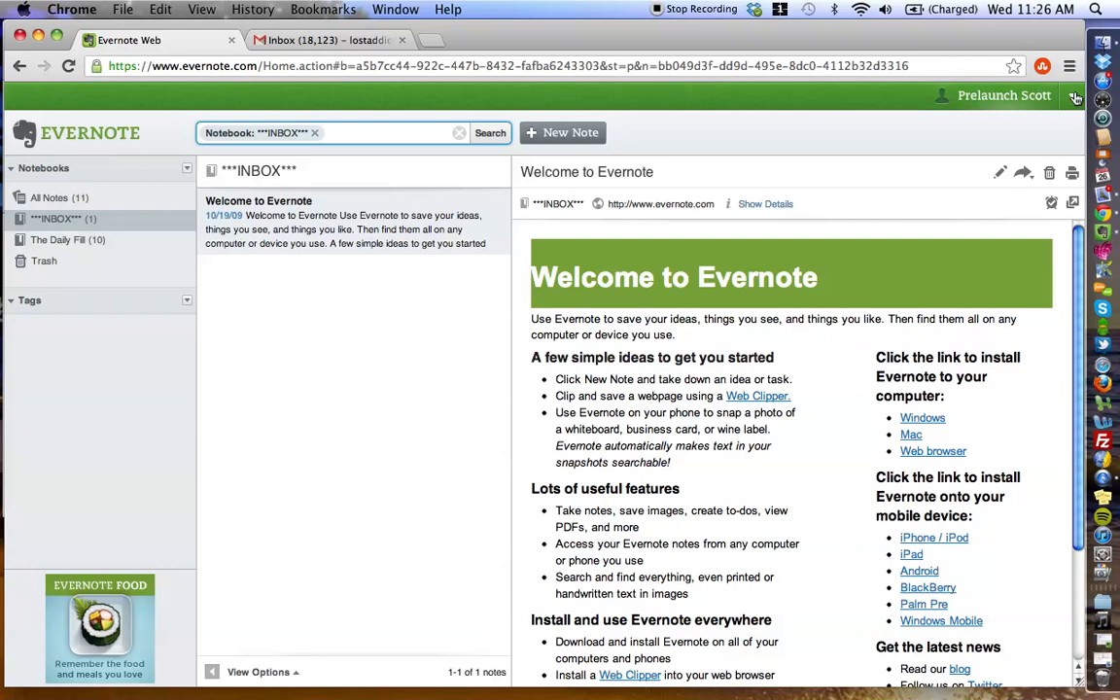
Expand the account menu beside the account name at the top right
left_click(1004, 95)
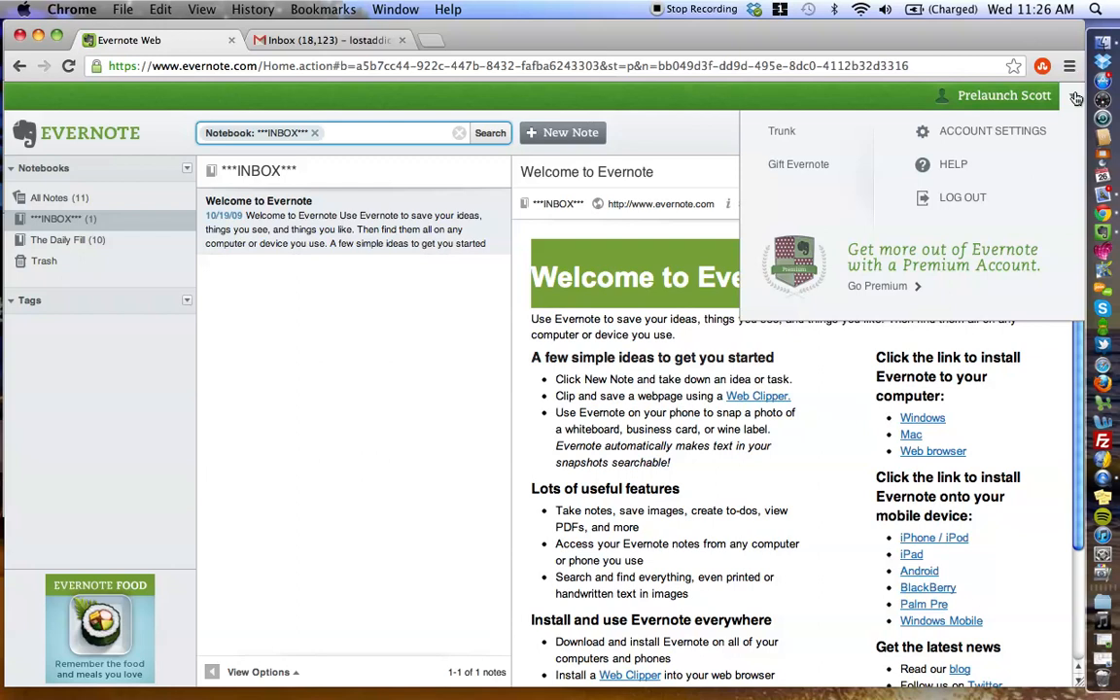
mouse_move(894, 136)
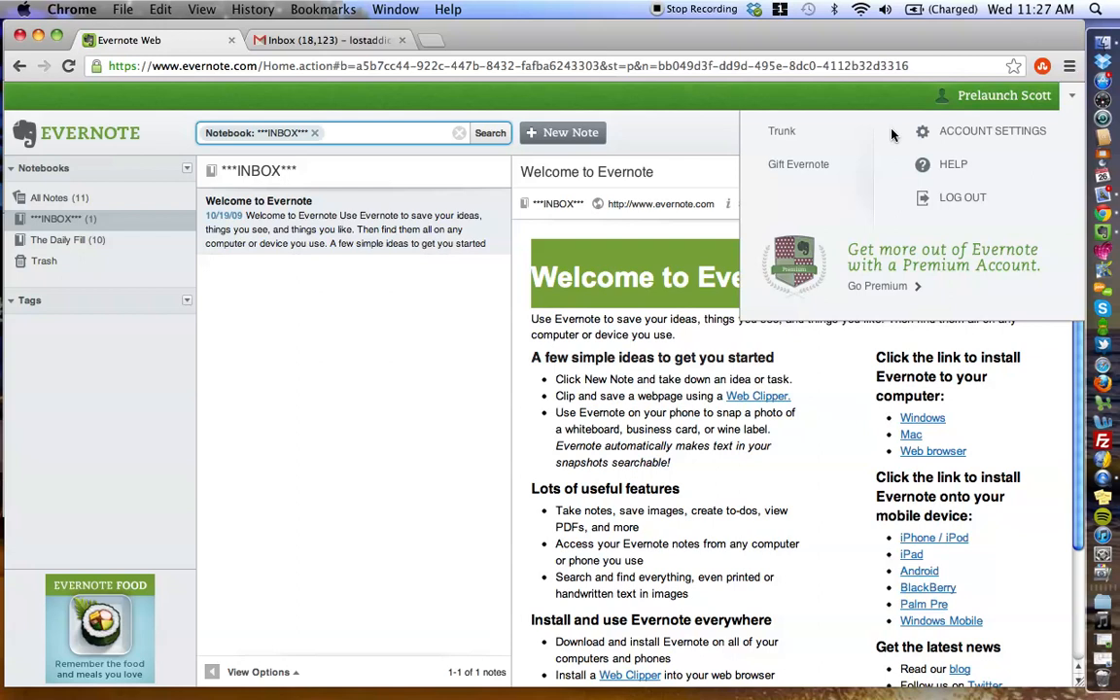
mouse_move(981, 130)
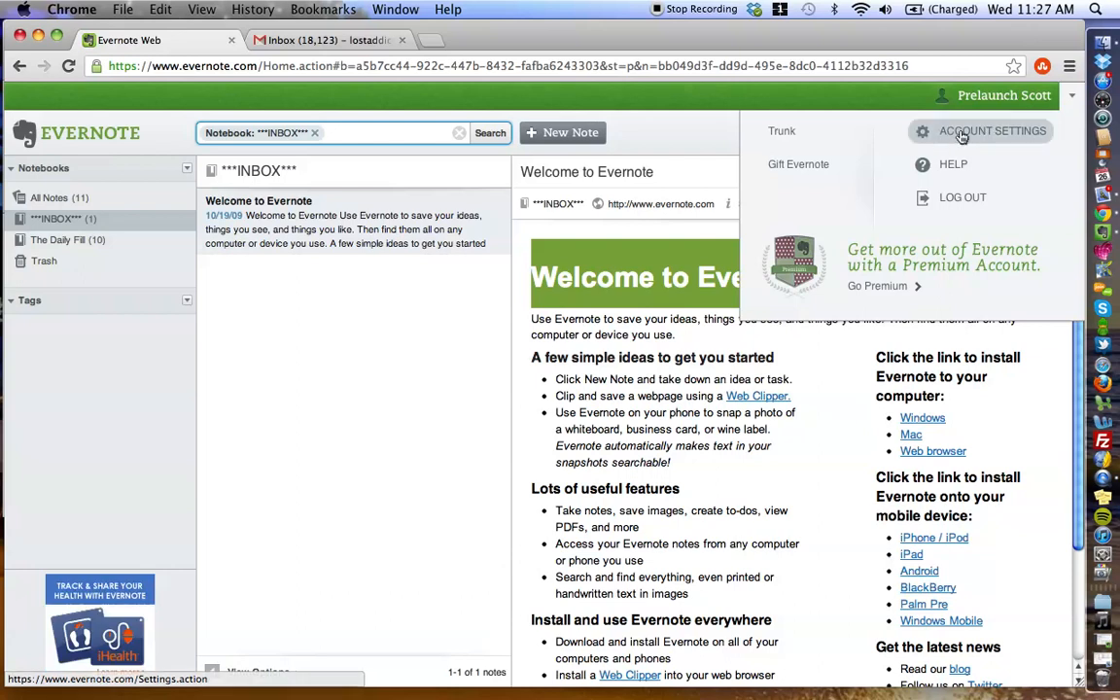
Locate the 'Email Notes to' forwarding address on the Account Summary page
left_click(991, 130)
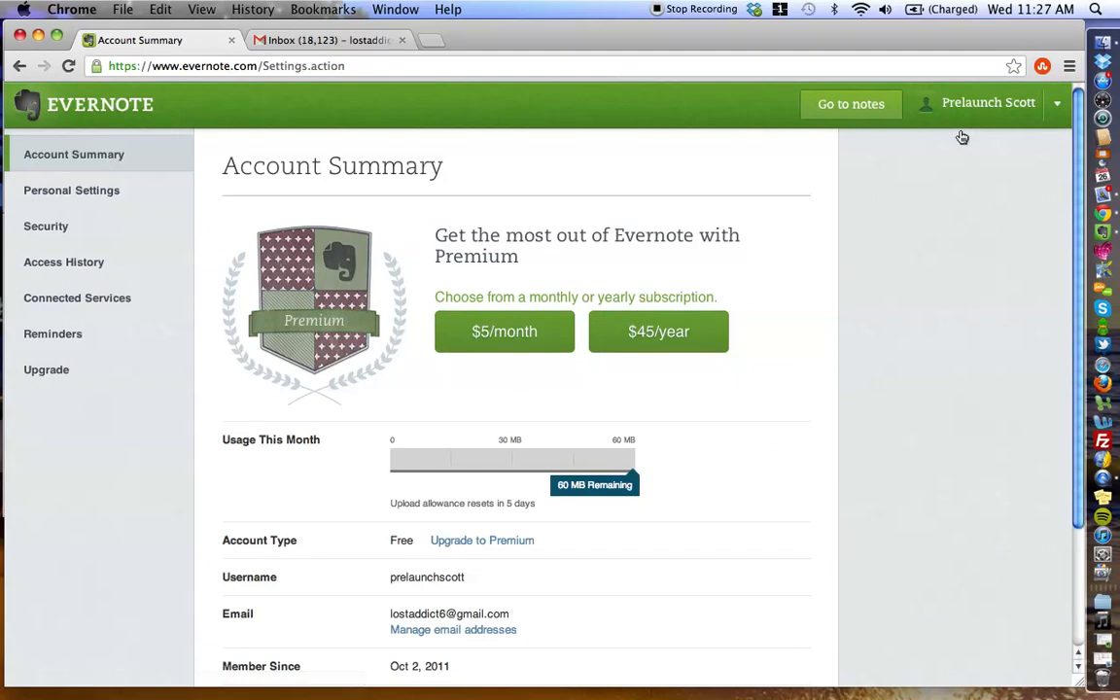
scroll("down", 3)
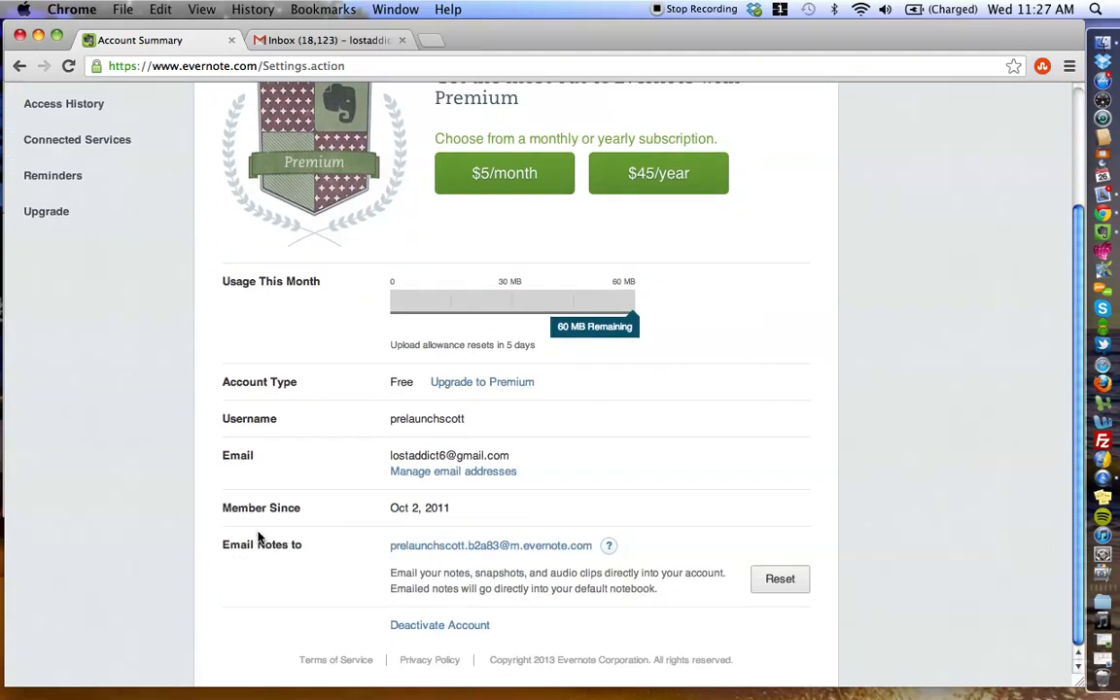
mouse_move(218, 547)
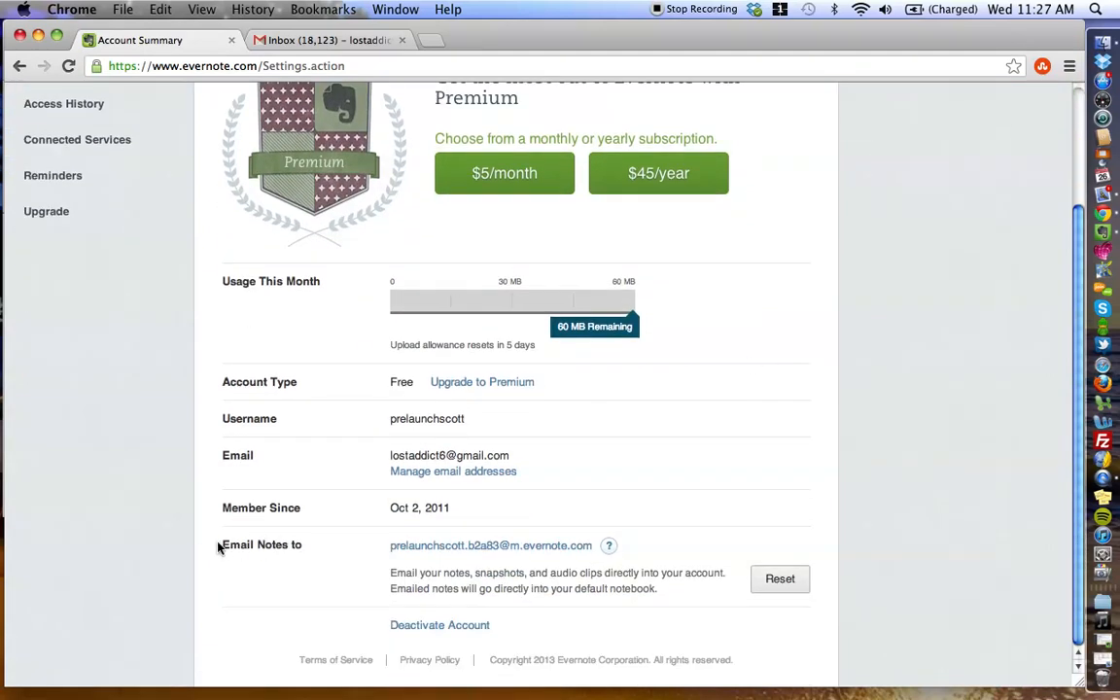
double_click(261, 544)
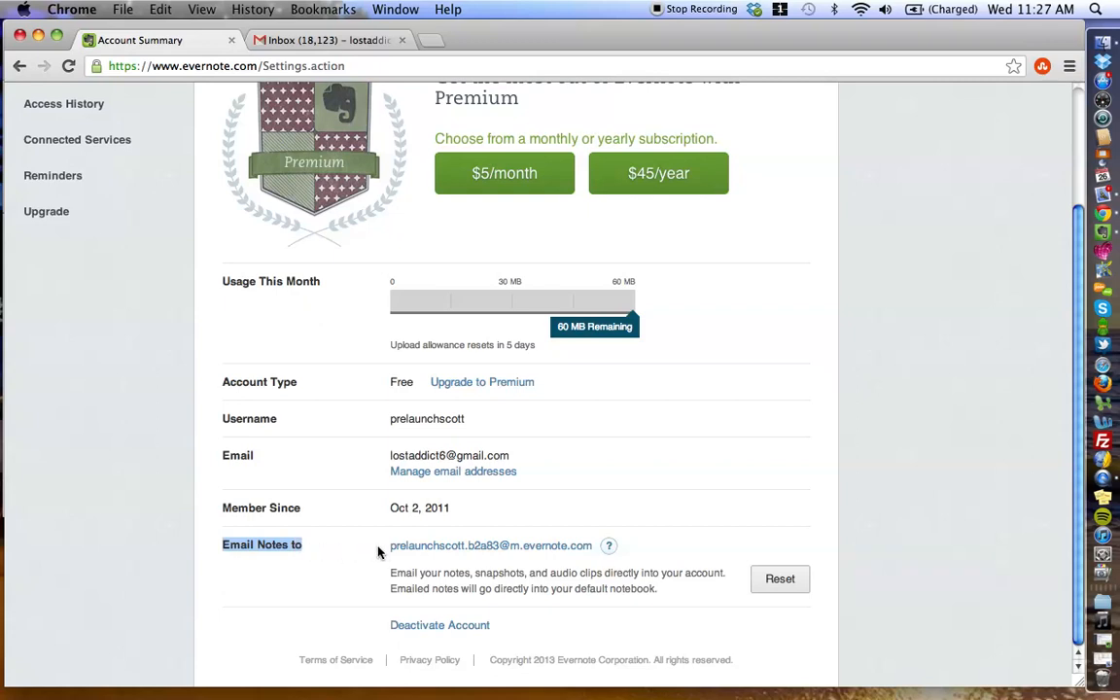
mouse_move(396, 503)
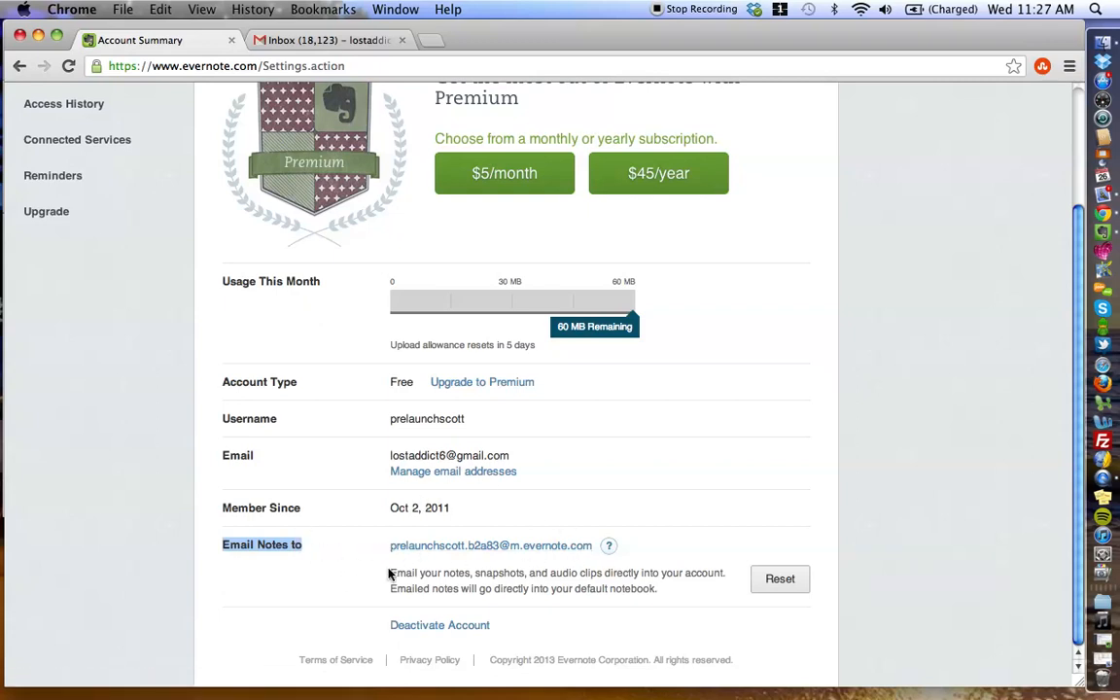
mouse_move(569, 531)
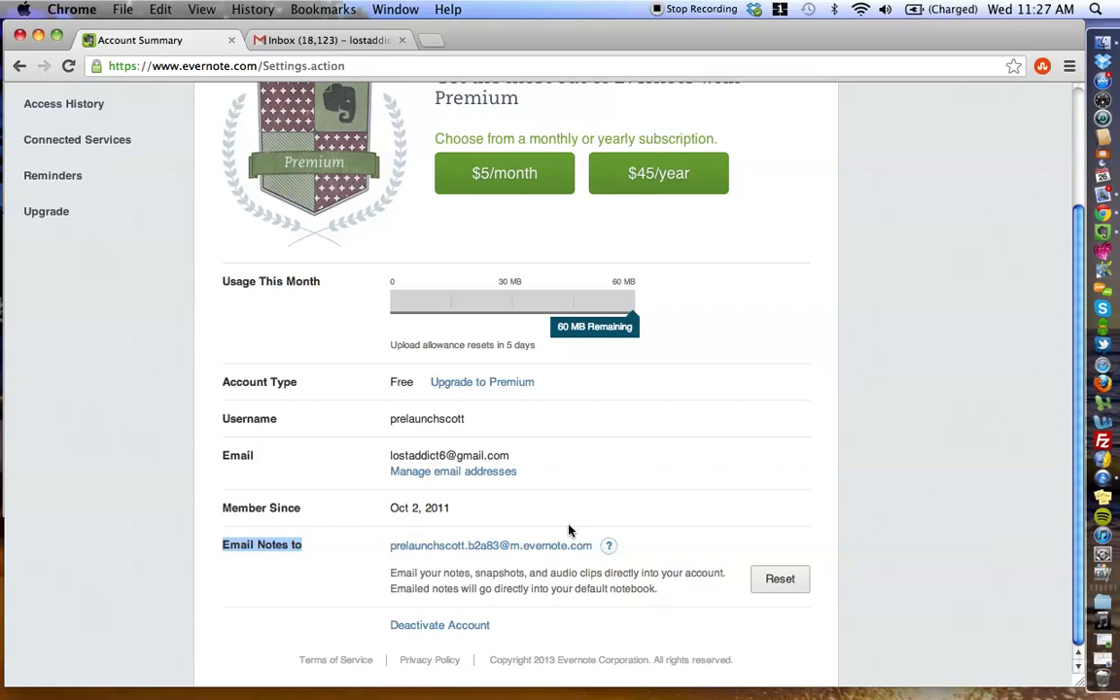
mouse_move(431, 570)
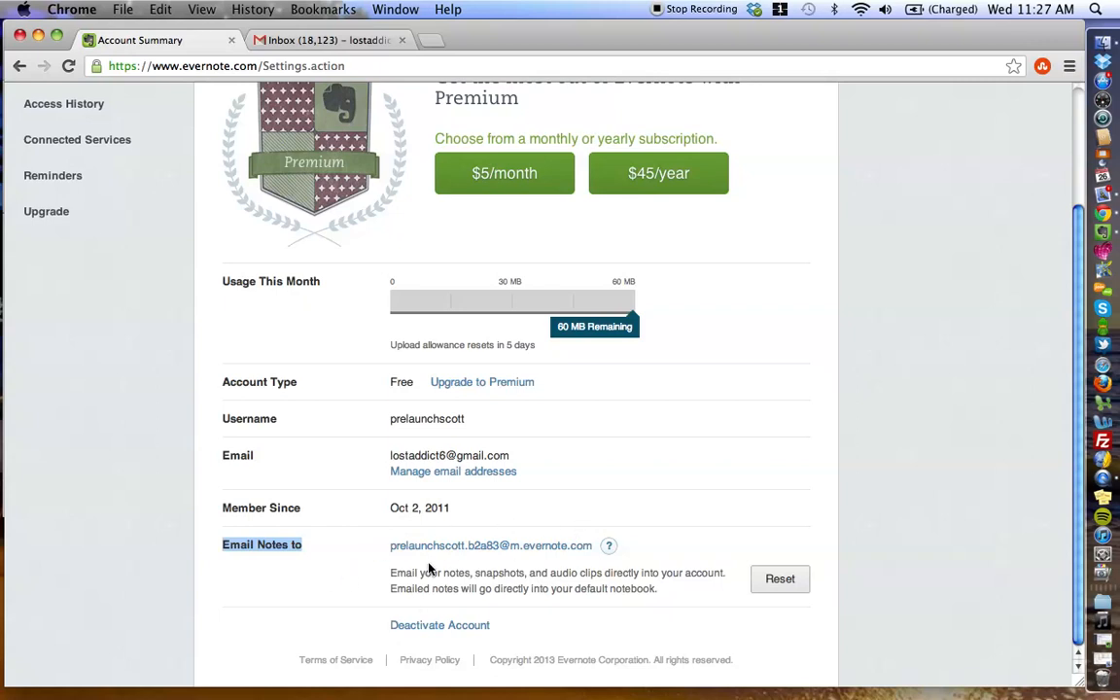
mouse_move(287, 587)
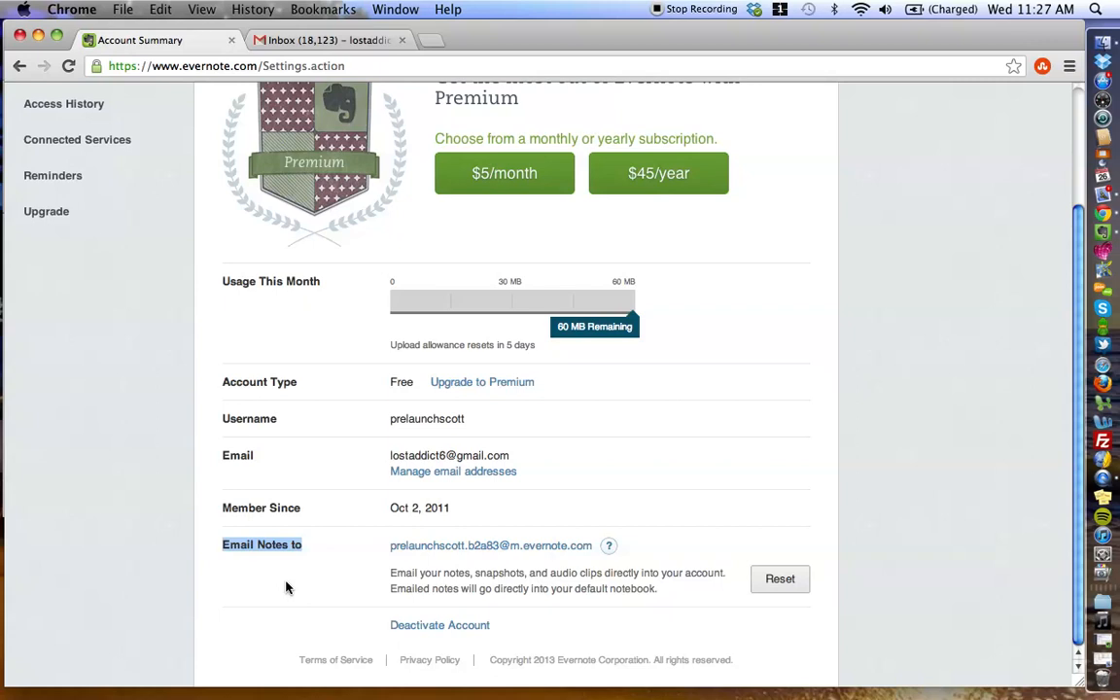
left_click(287, 587)
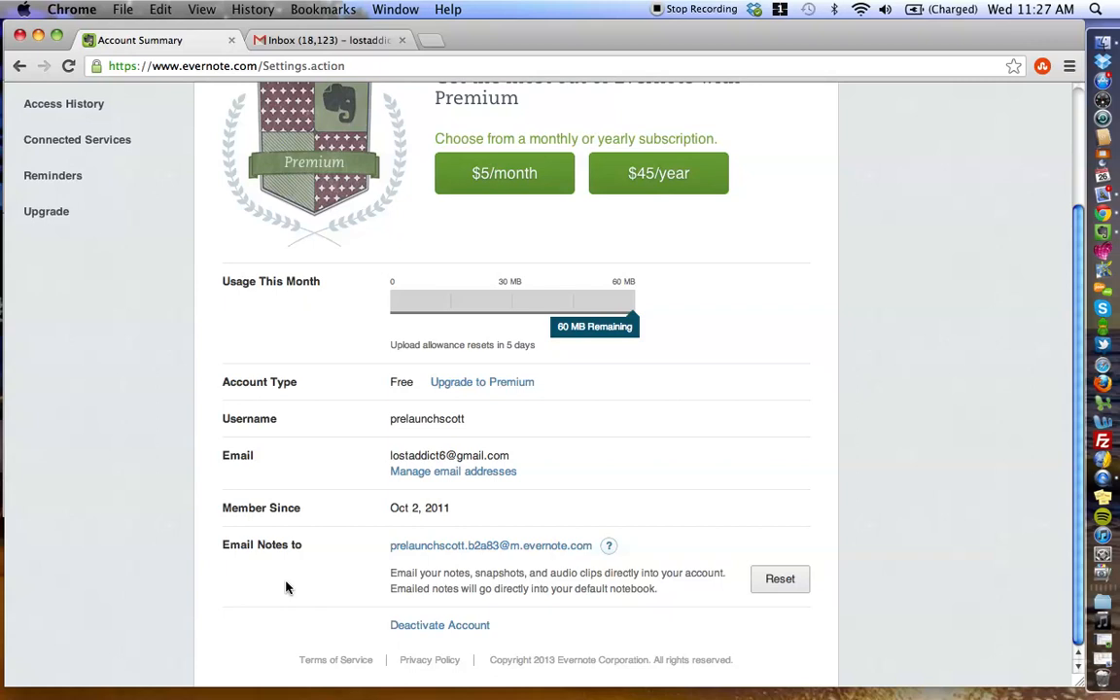
mouse_move(131, 30)
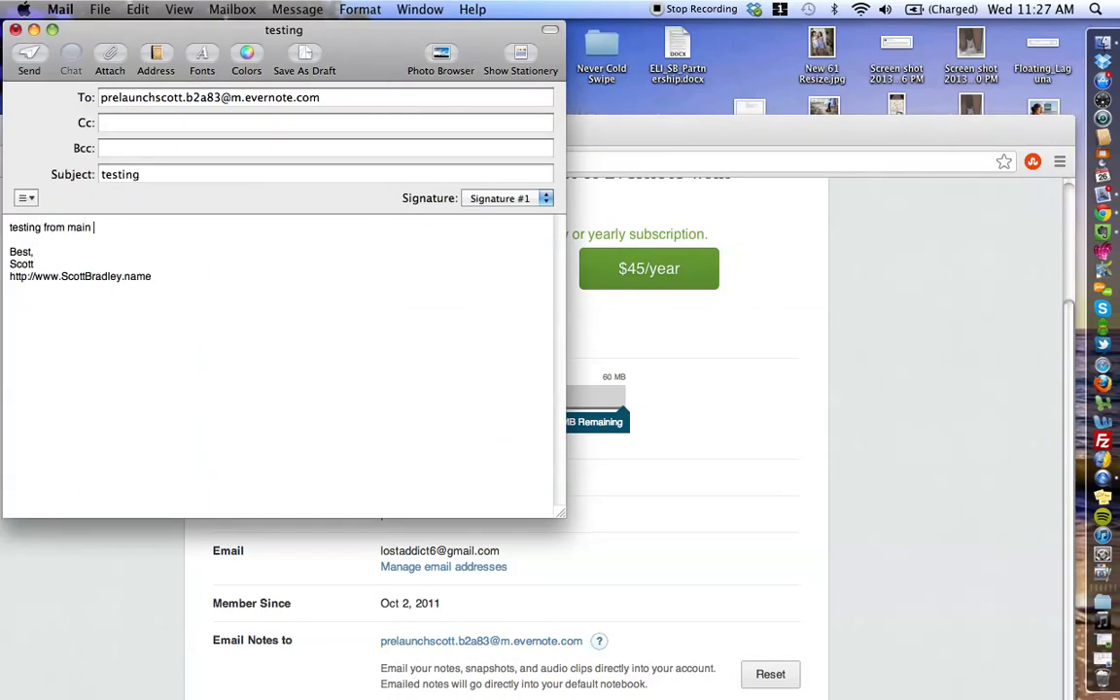
Write a test Mail message titled 'testing' to the Evernote email address and send it
type("email")
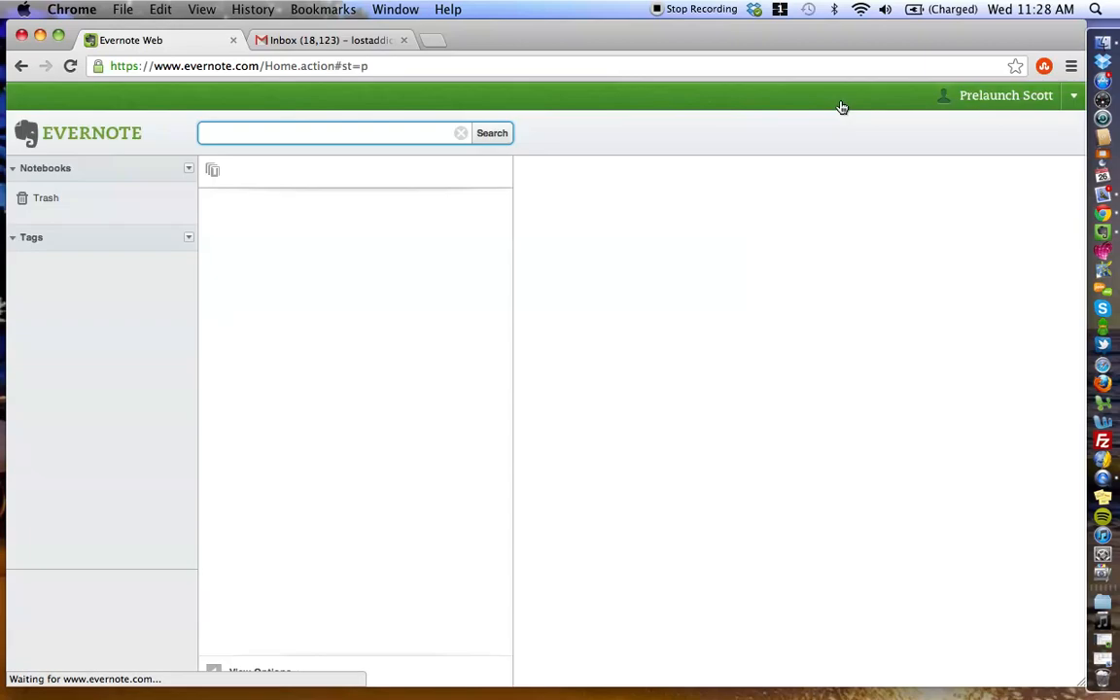
Reload the Evernote tab and show the INBOX notebook holding the Welcome to Evernote note
left_click(57, 218)
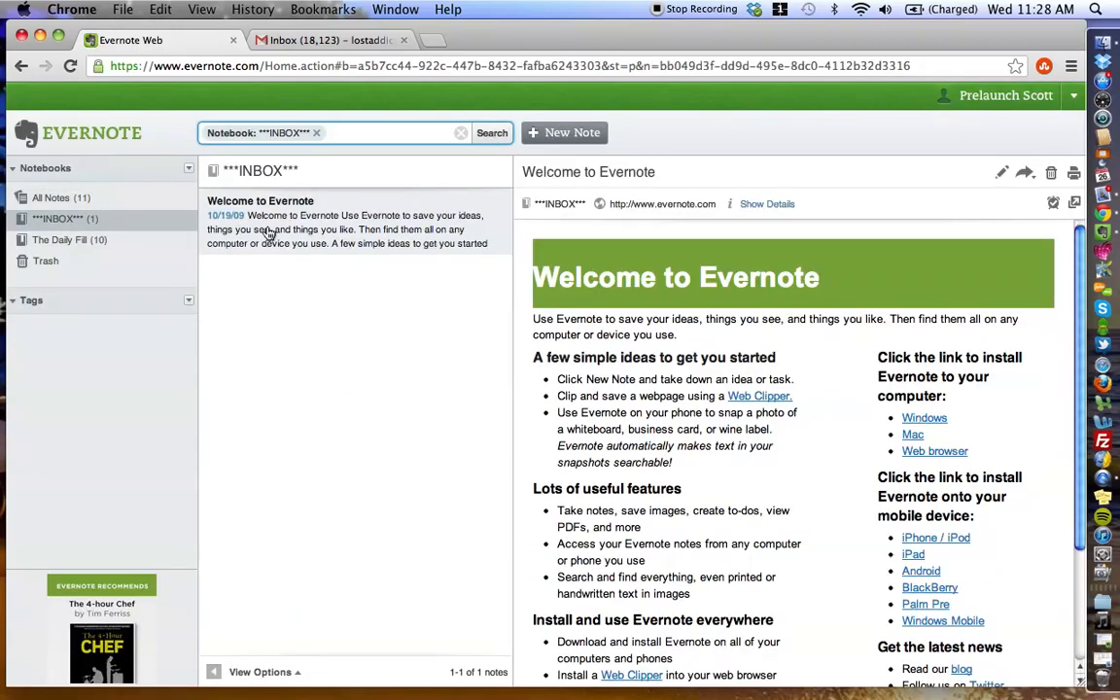
left_click(57, 218)
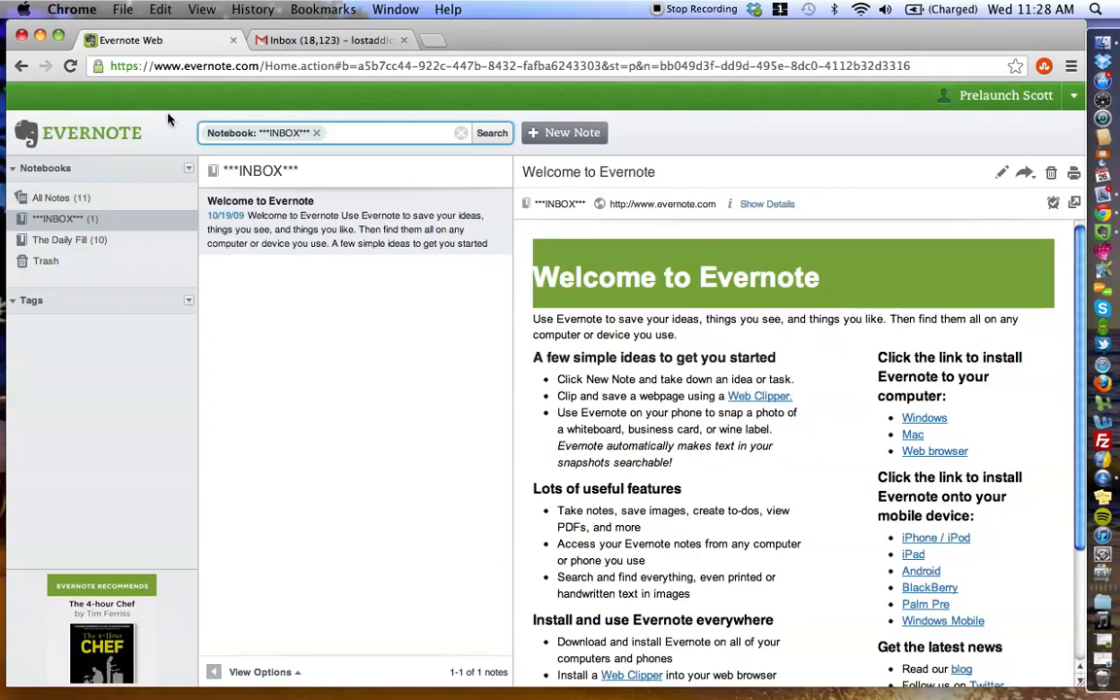
left_click(70, 65)
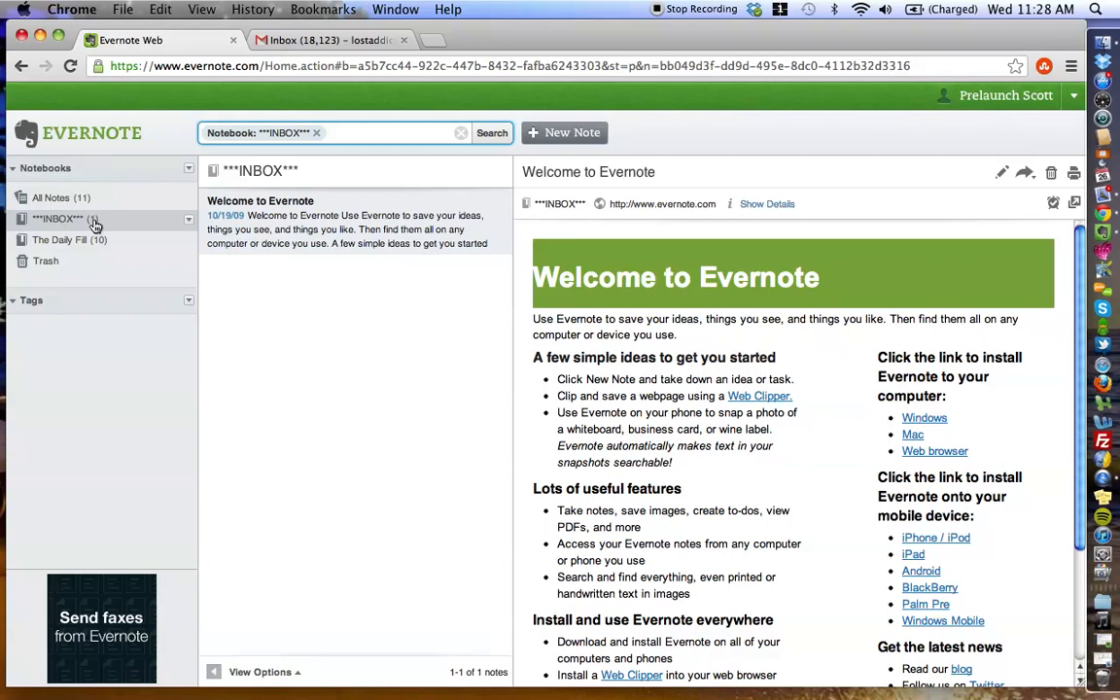
left_click(58, 218)
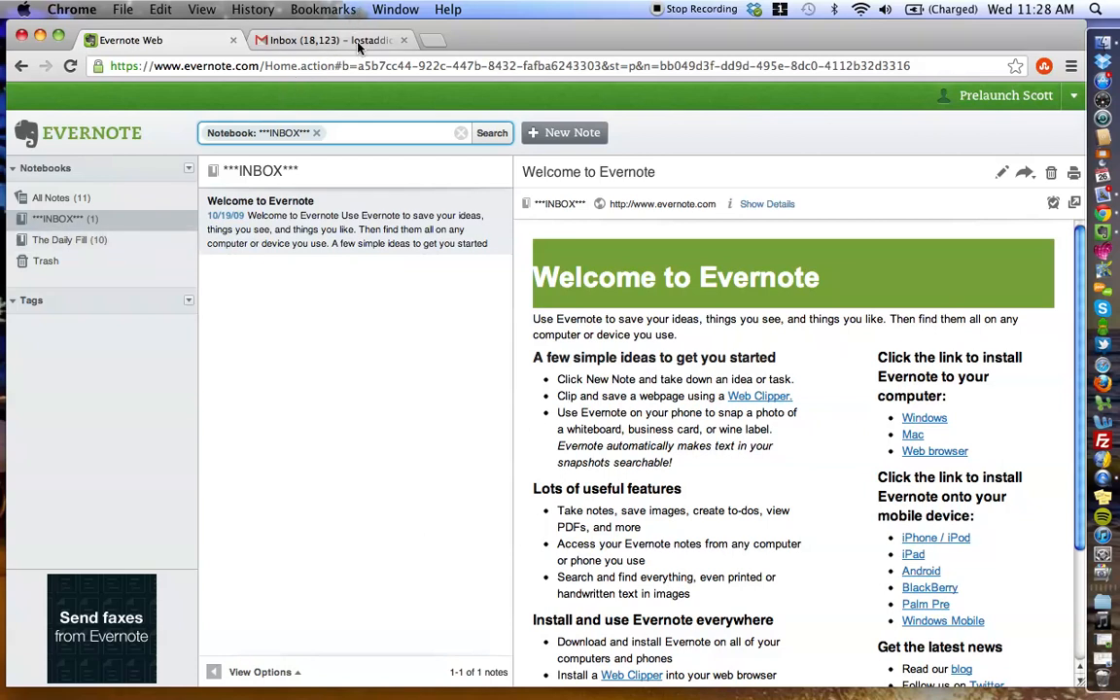
Send the Gmail message 'testing' to the Evernote address and return to the Evernote tab
left_click(326, 40)
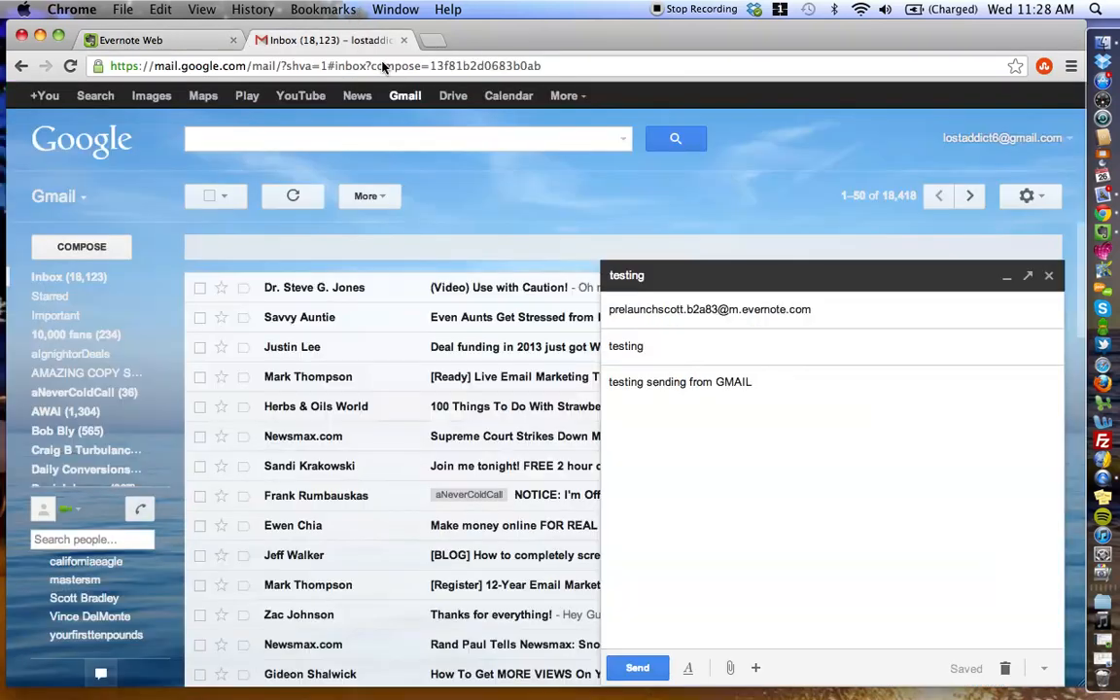
mouse_move(646, 364)
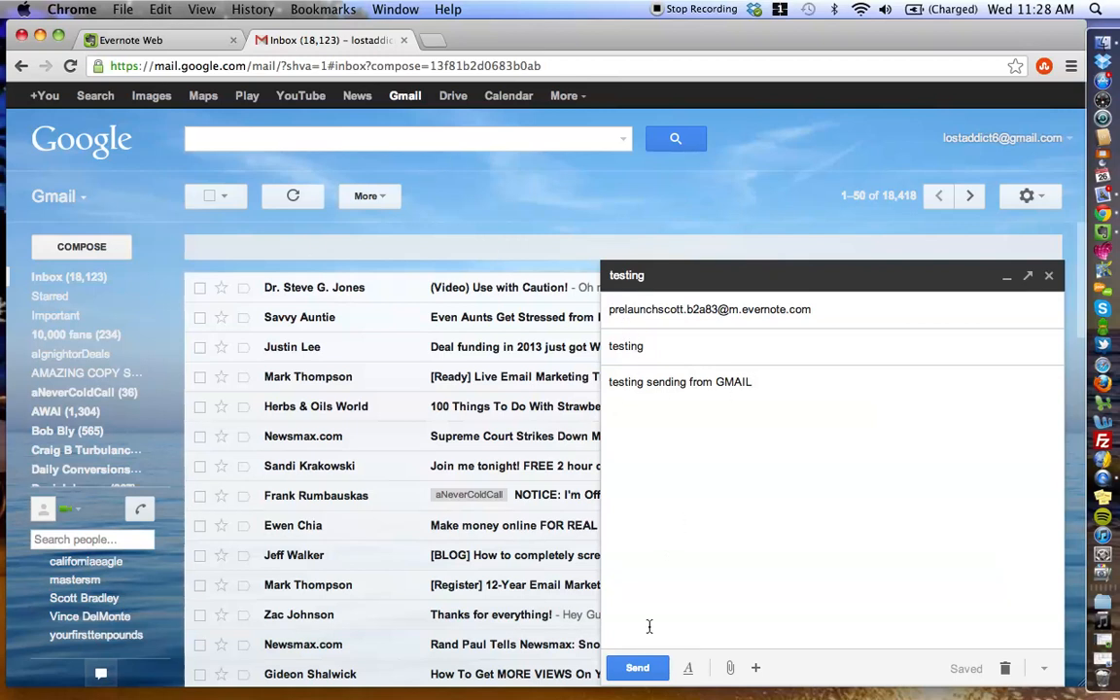
left_click(637, 667)
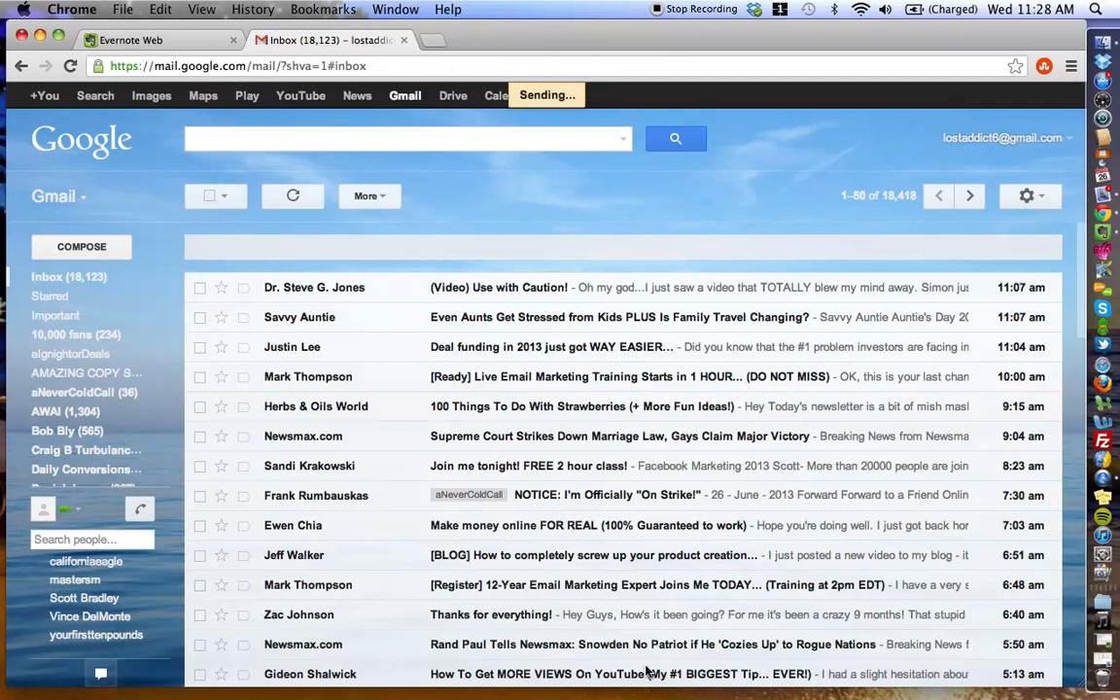
left_click(131, 40)
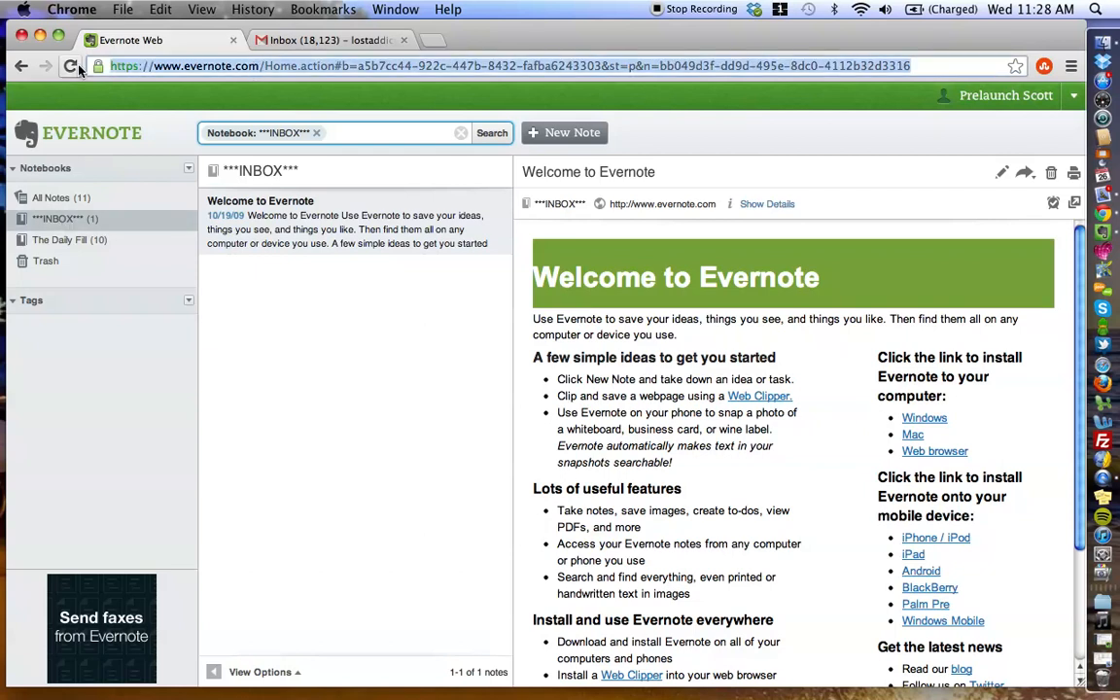
Reload Evernote so the emailed 'testing' note appears in INBOX
left_click(70, 65)
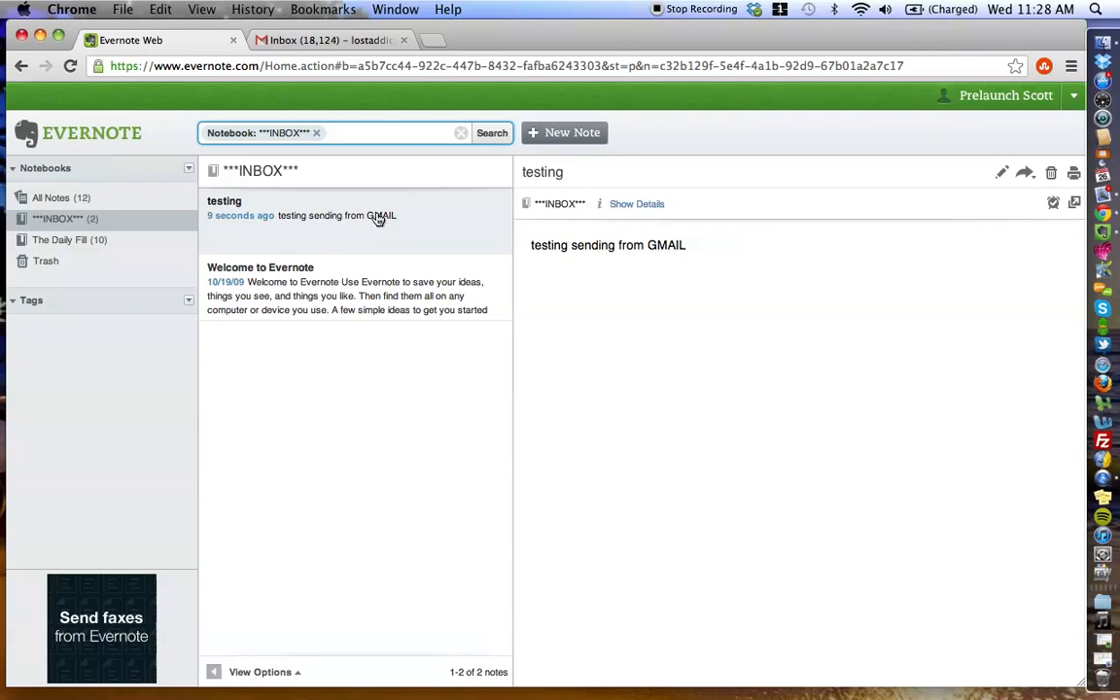
mouse_move(461, 224)
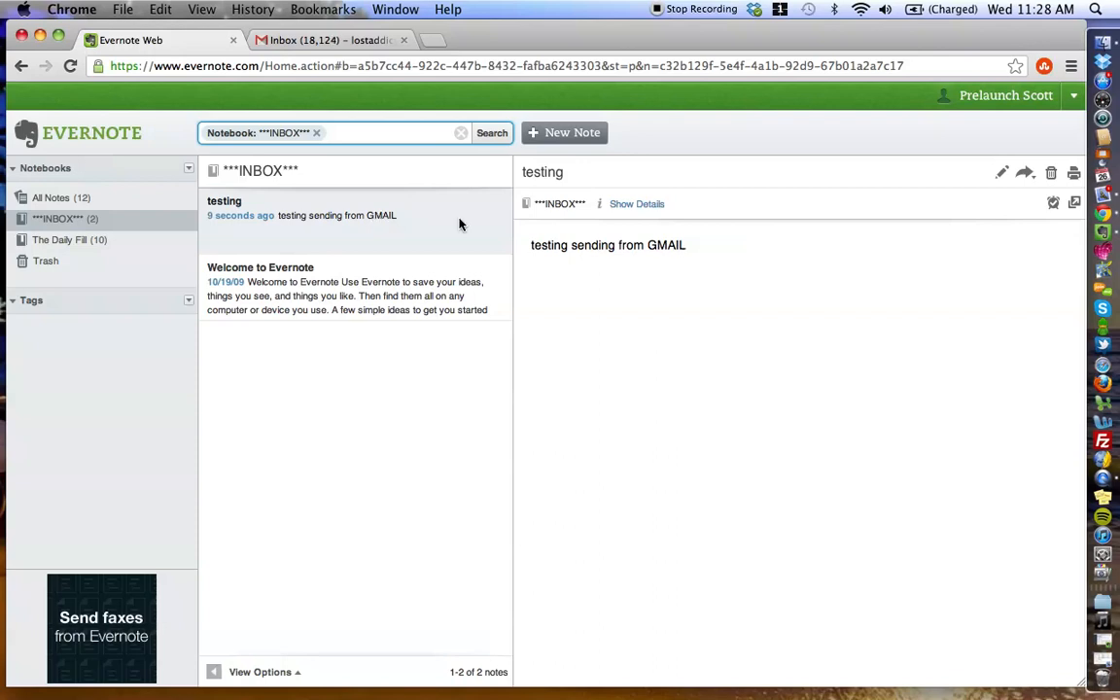
mouse_move(462, 257)
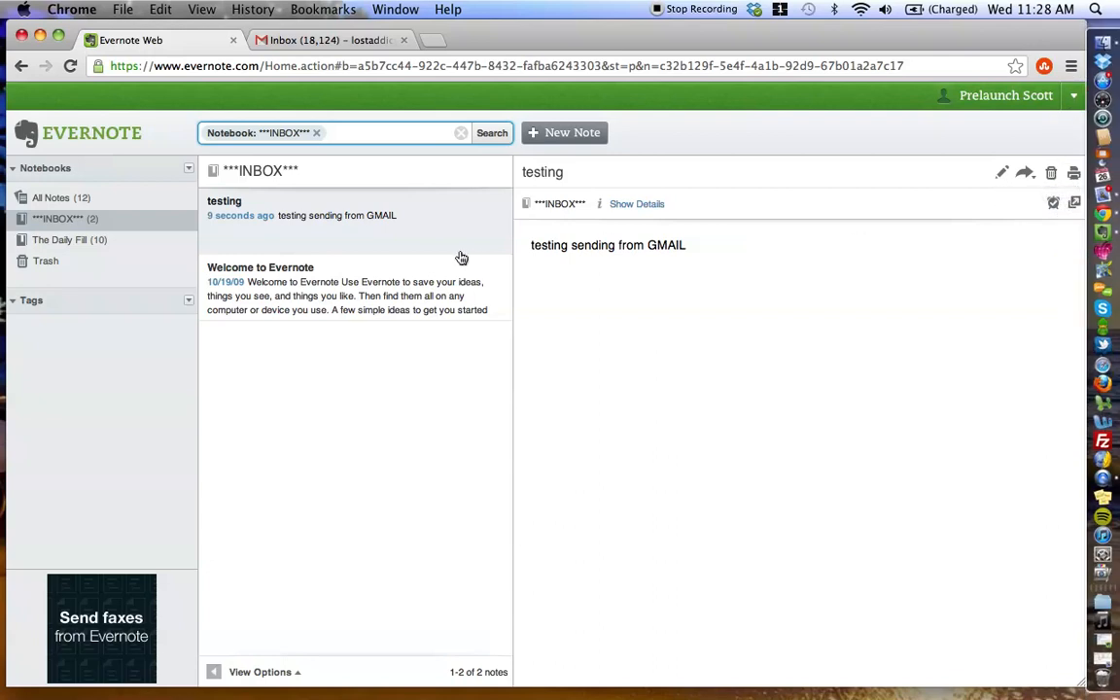
mouse_move(676, 324)
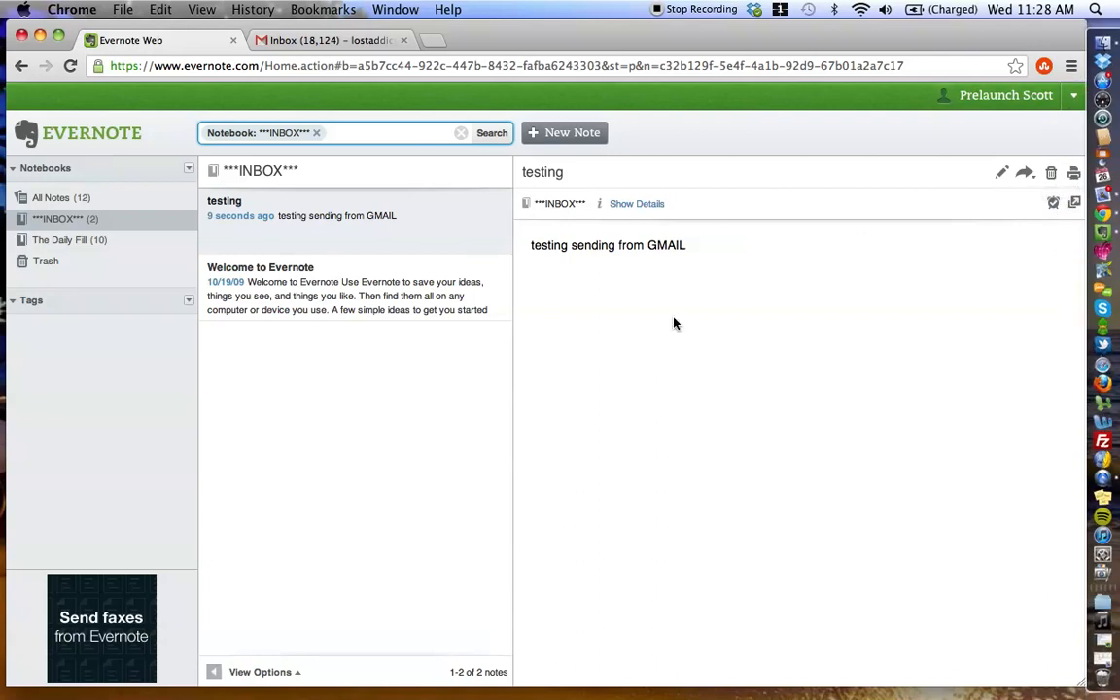